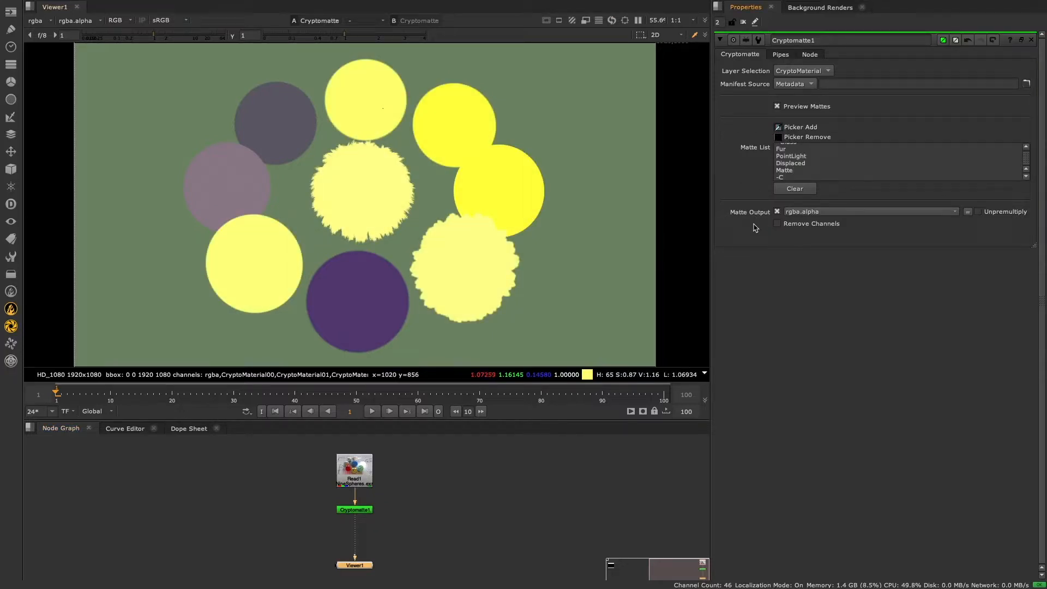
Step: Select Cryptomatte2 in the flower script to show its four picked flowerB petals
left_click(252, 262)
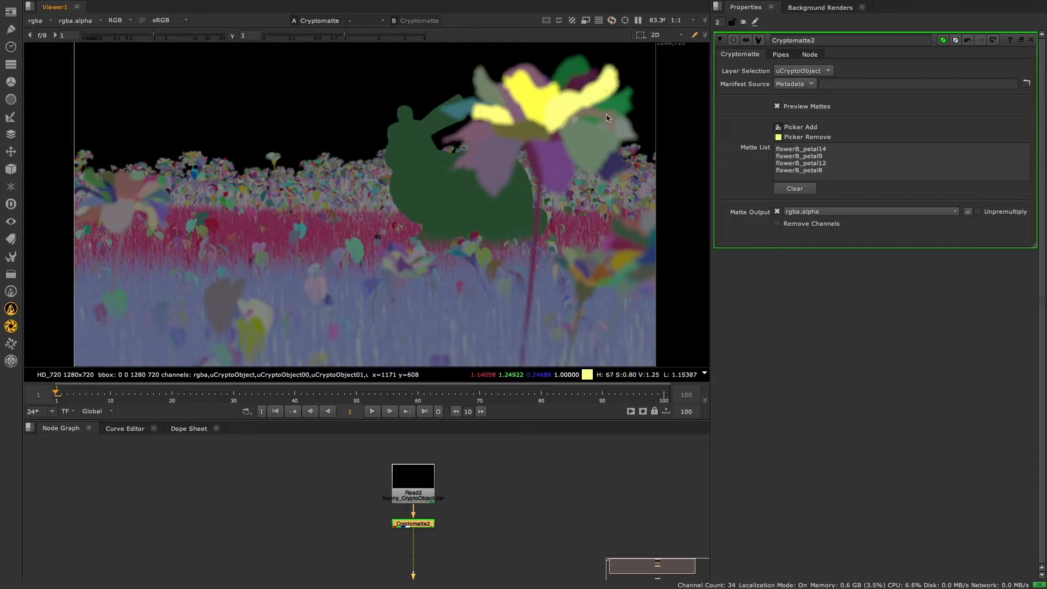
Step: Replace Cryptomatte2's Matte List with flowerB_petal* and -flowerB on separate lines
left_click(794, 189)
type("flowerB")
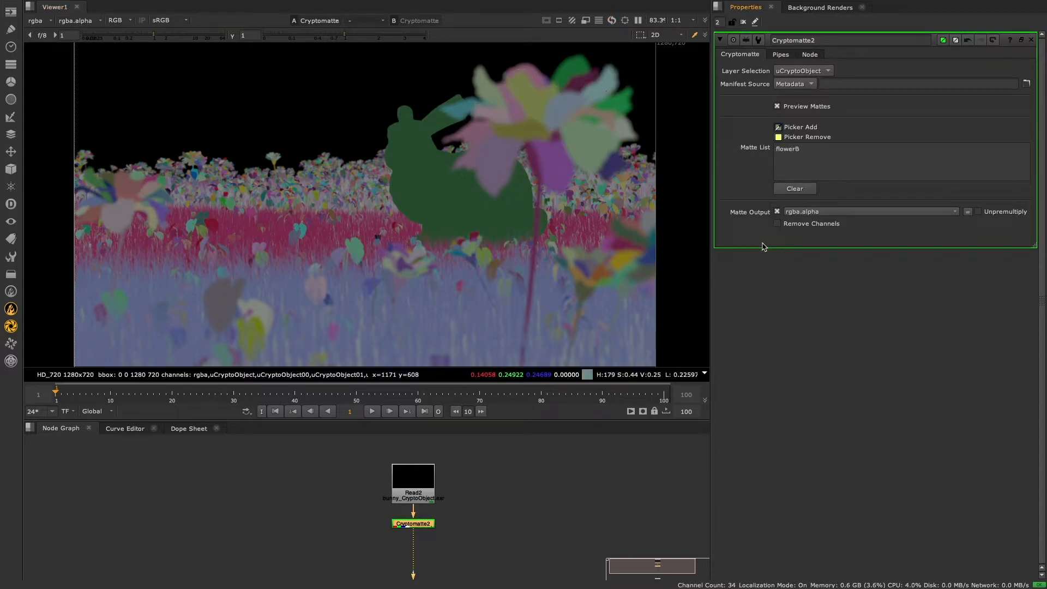
left_click(541, 101)
type("_petal*")
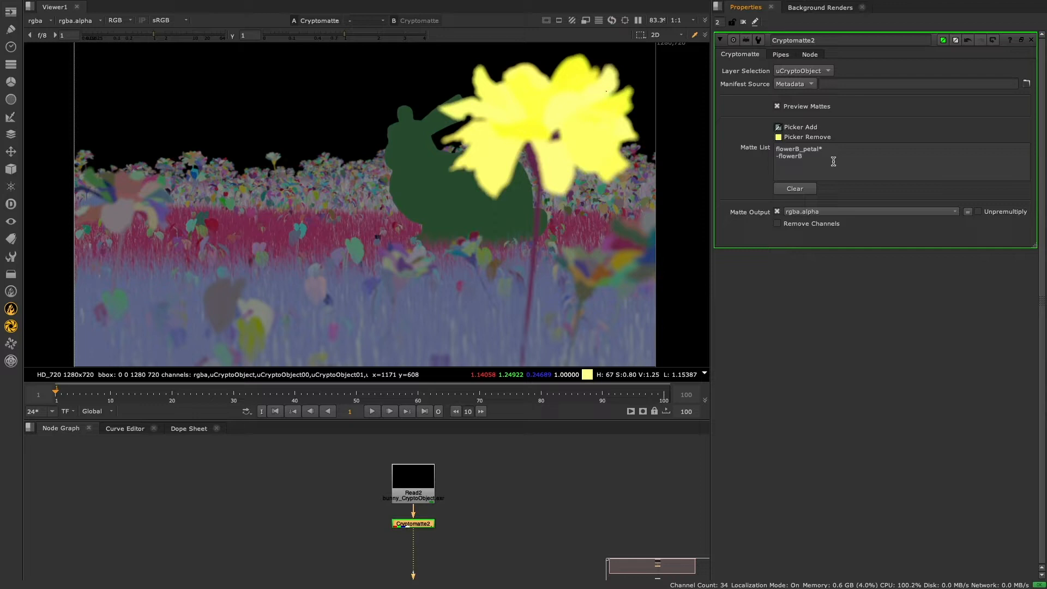
left_click(494, 167)
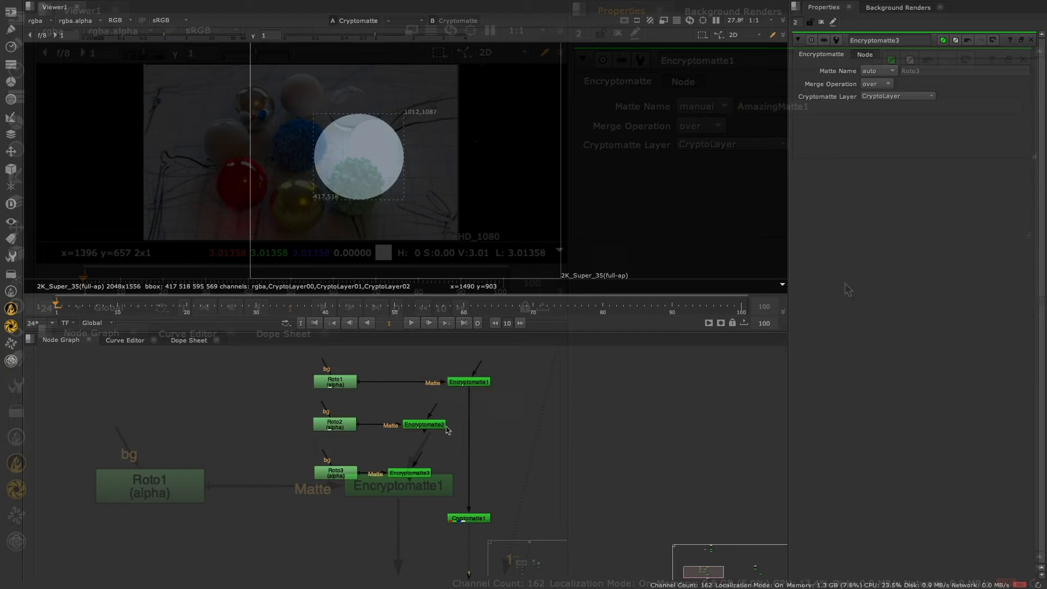
Step: Wire a Roto4 circle into Encryptomatte4 on uCryptoObject, followed by Cryptomatte4
left_click(463, 473)
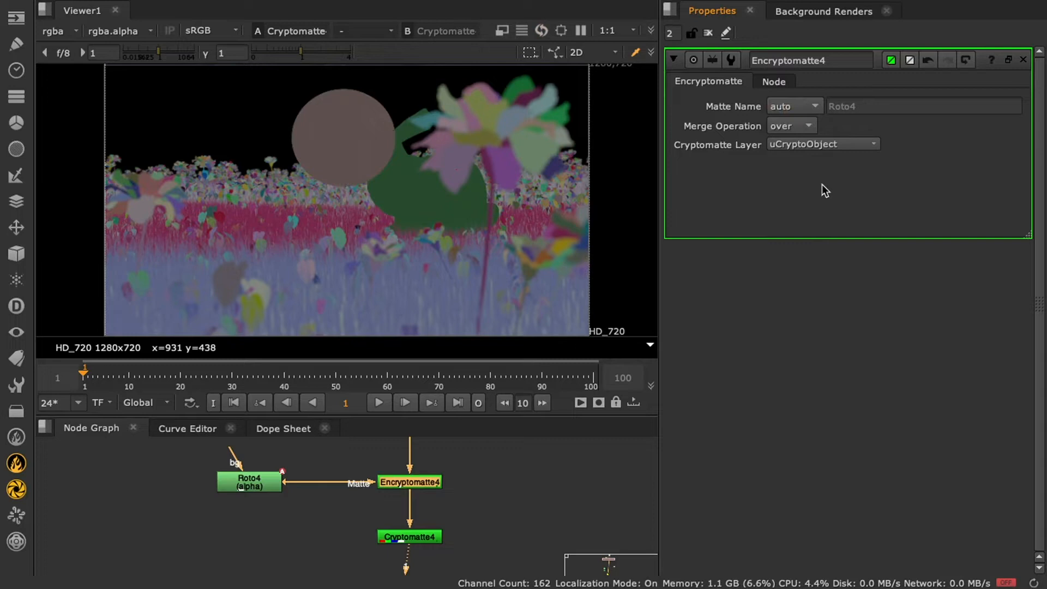
Step: Set Encryptomatte4's Merge Operation to under
left_click(791, 125)
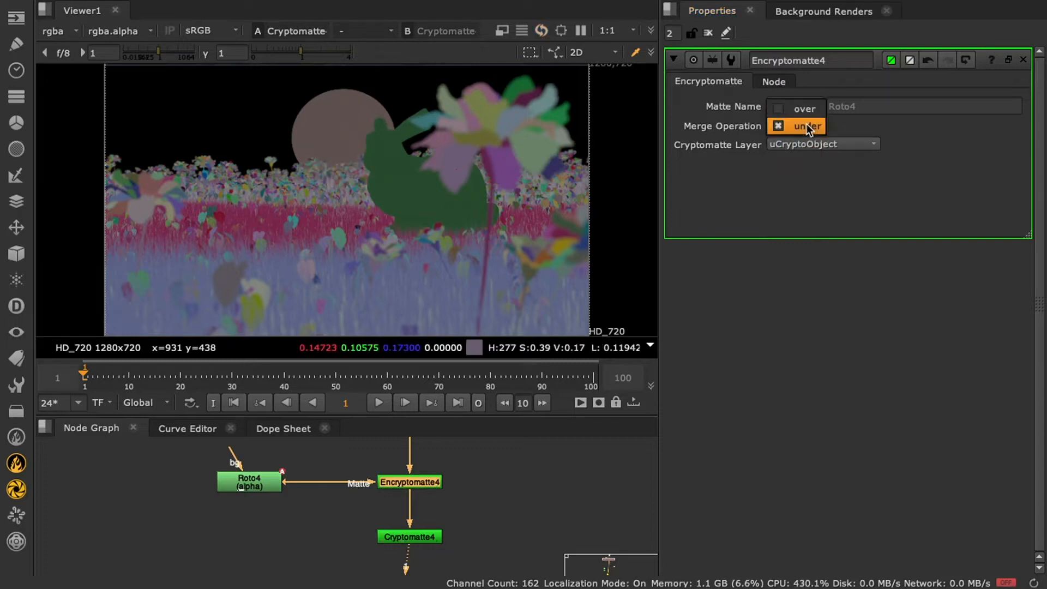
left_click(780, 125)
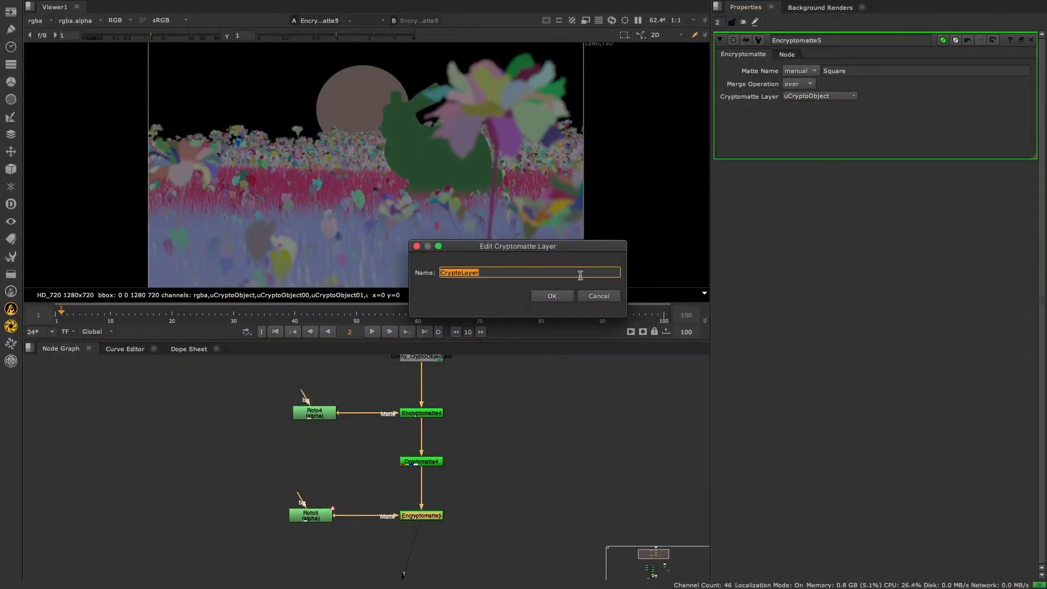
Step: Confirm the new Cryptomatte layer name and switch to the marbles Encryptomatte comp
left_click(551, 296)
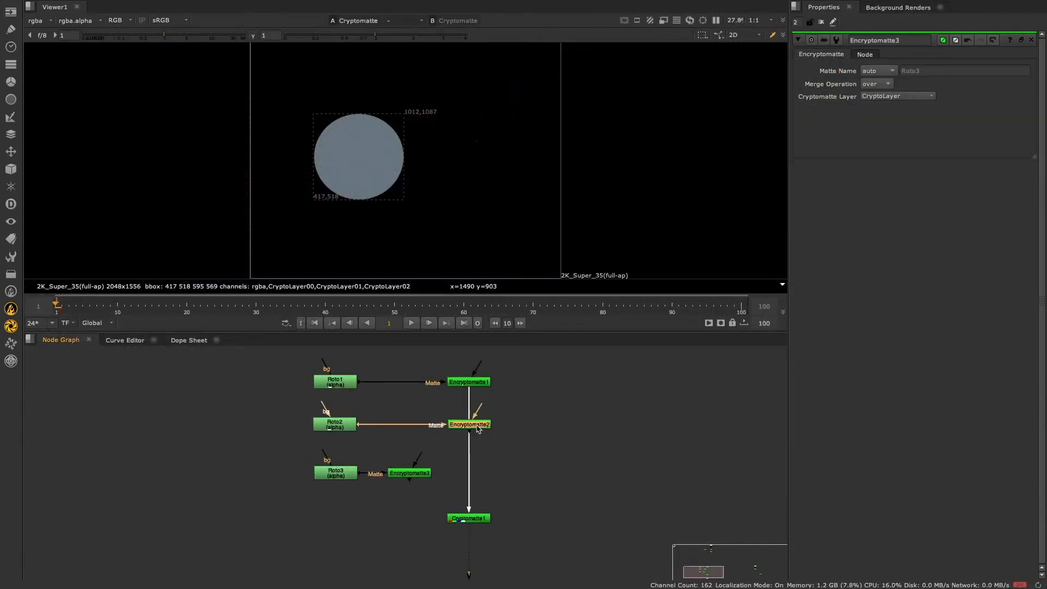
Step: View Encryptomatte2, then Encryptomatte3, to see the circle alone and with the square
left_click(432, 473)
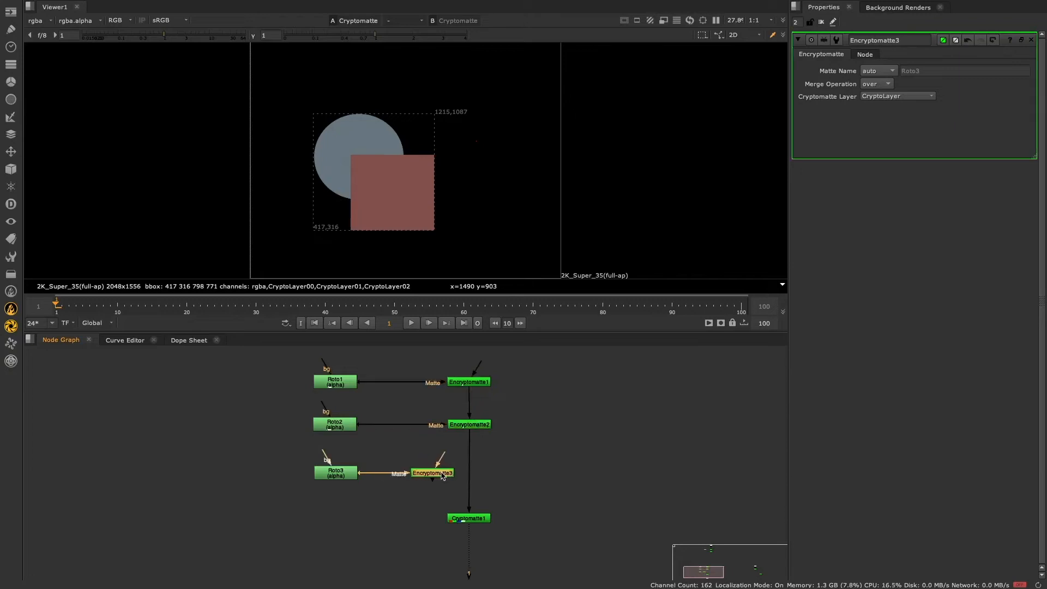
left_click(469, 473)
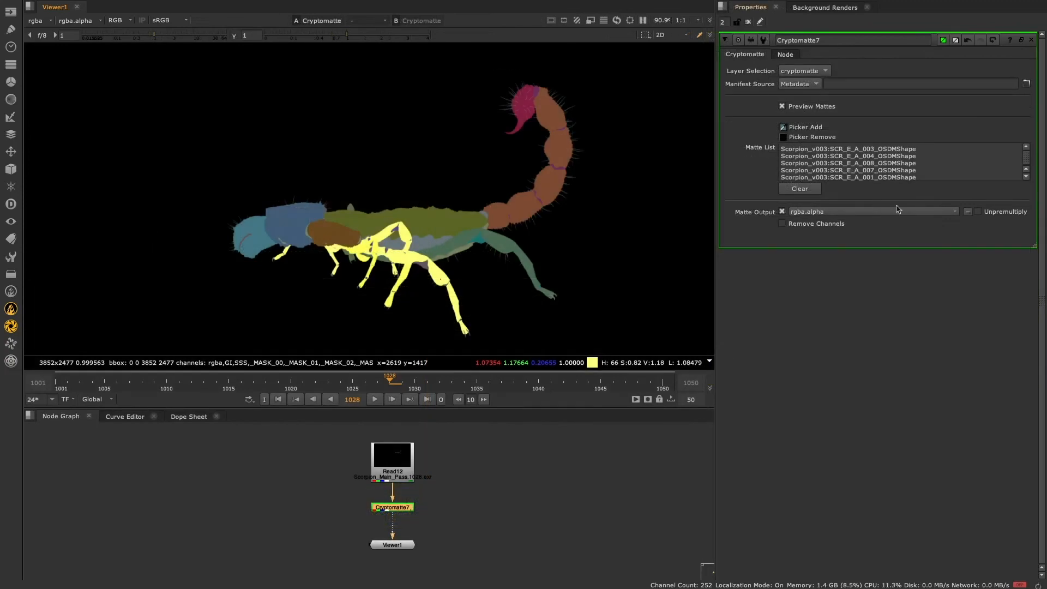
Step: Clear Cryptomatte7's picked scorpion parts and enter the wildcard *E_A*
left_click(798, 188)
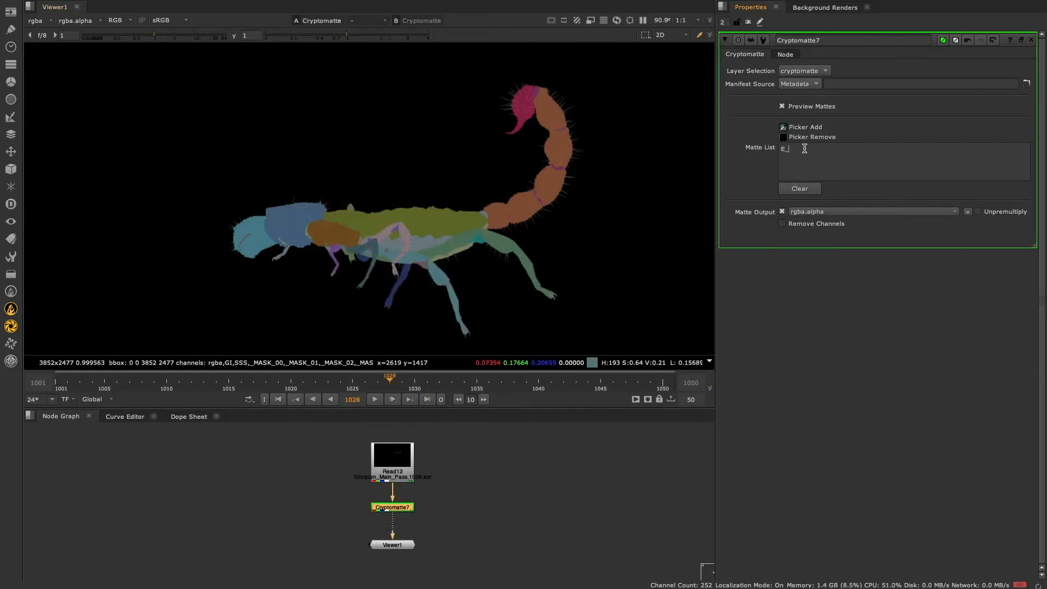
type("*E_A*")
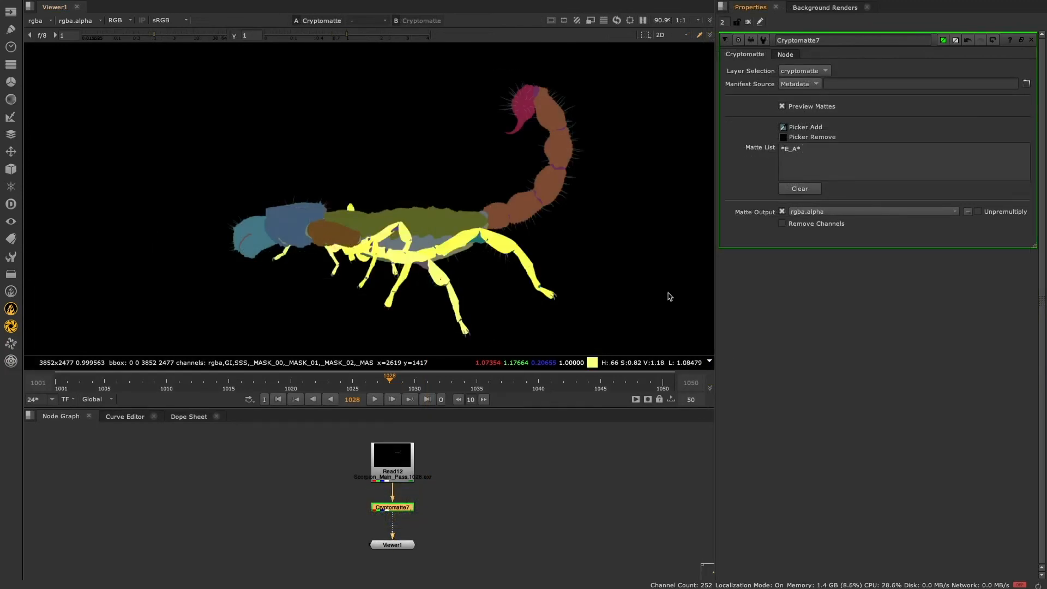
mouse_move(709, 165)
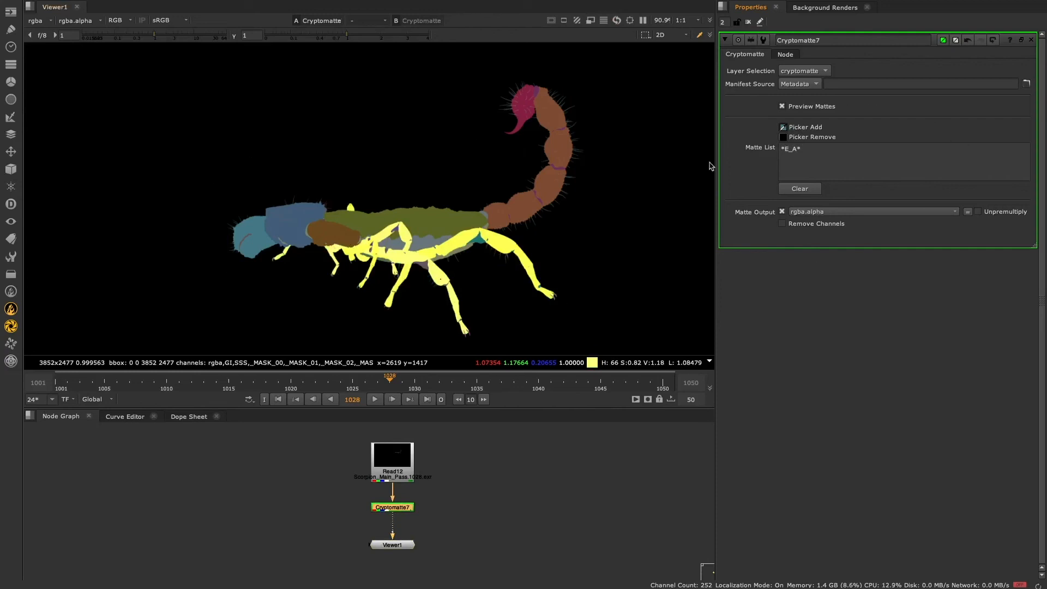